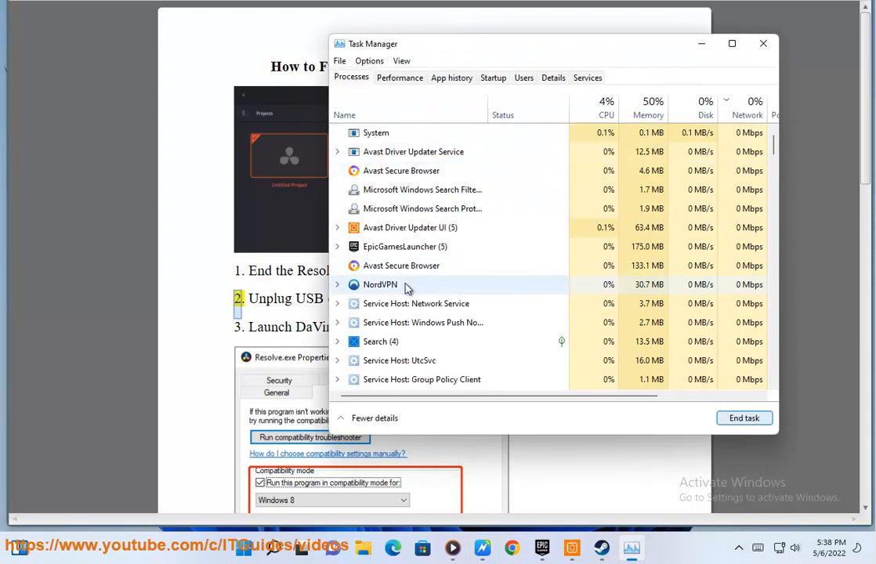
Step: Select a running process in Task Manager's Processes list and bring up its actions
click(380, 285)
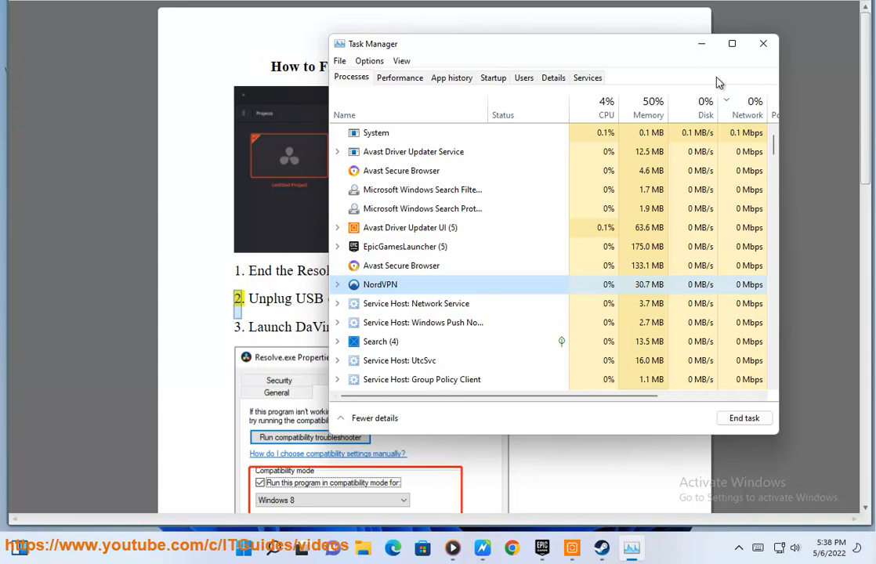
right_click(379, 286)
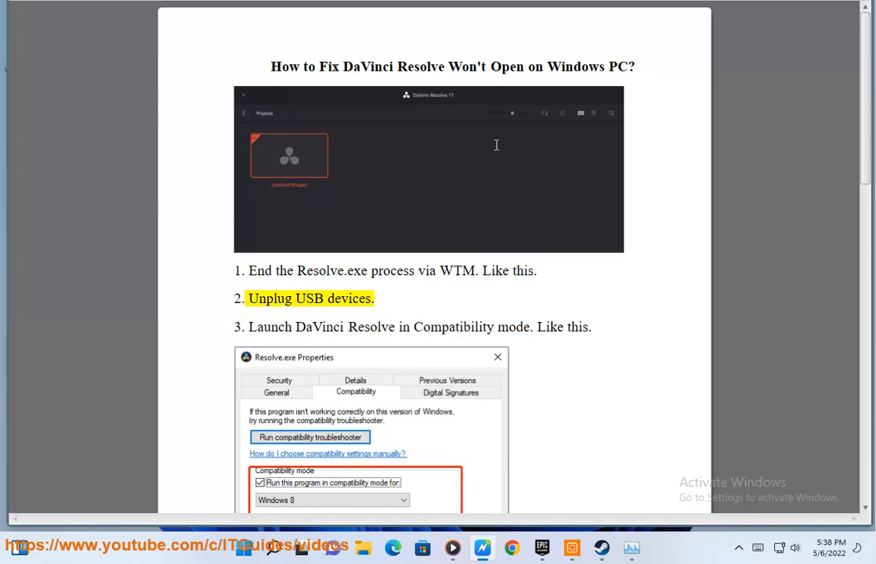
Step: Highlight step 3 in the guide and close the Avast Driver Updater and Steam windows
click(739, 548)
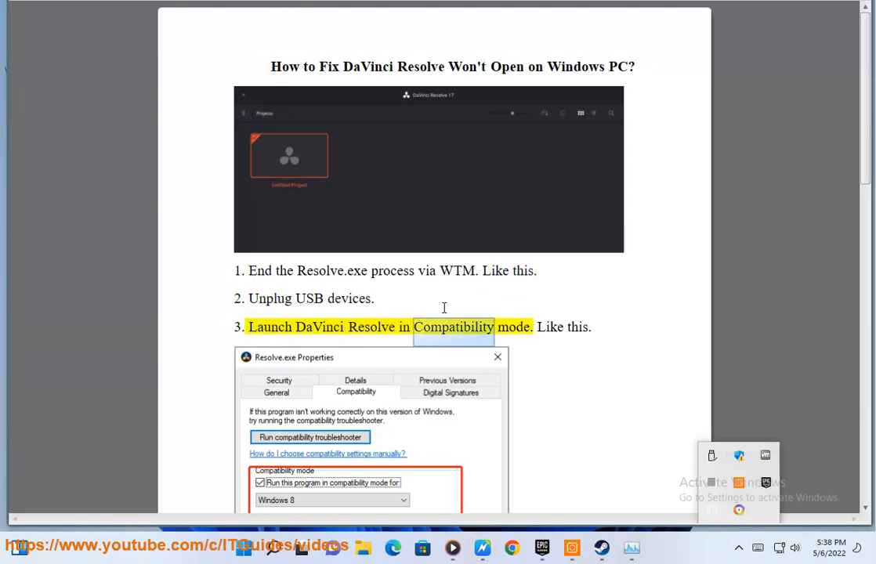
scroll(down, 3)
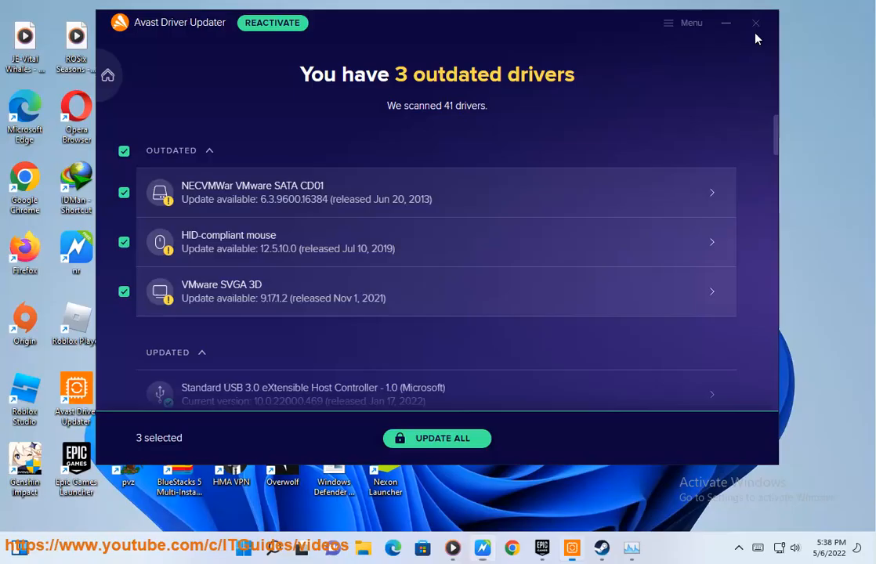
click(756, 24)
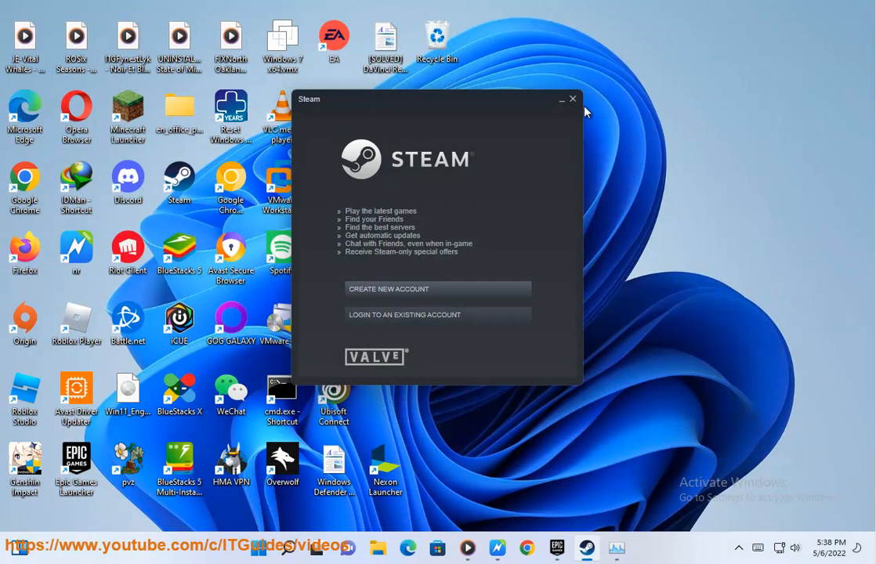
click(572, 99)
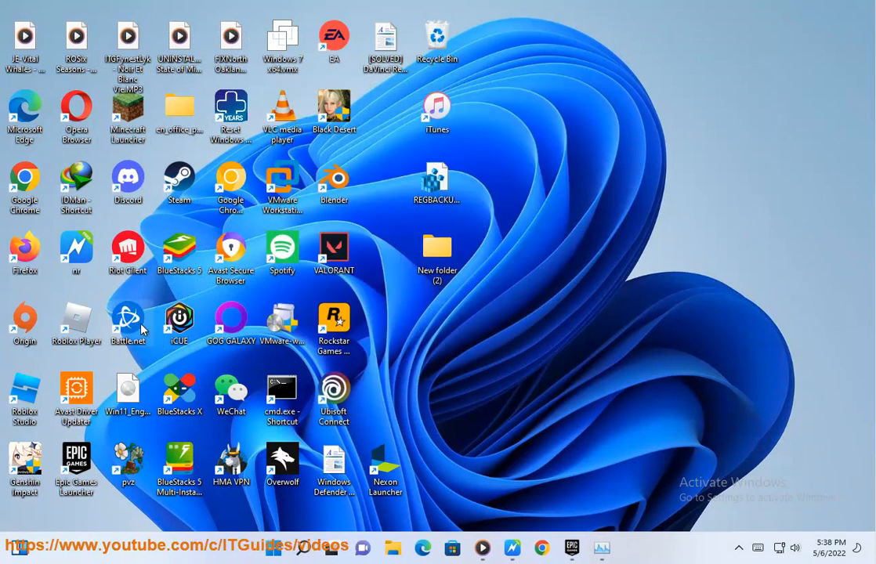
Step: Set the Battle.net shortcut's compatibility mode to Windows 8 in its Properties
right_click(128, 109)
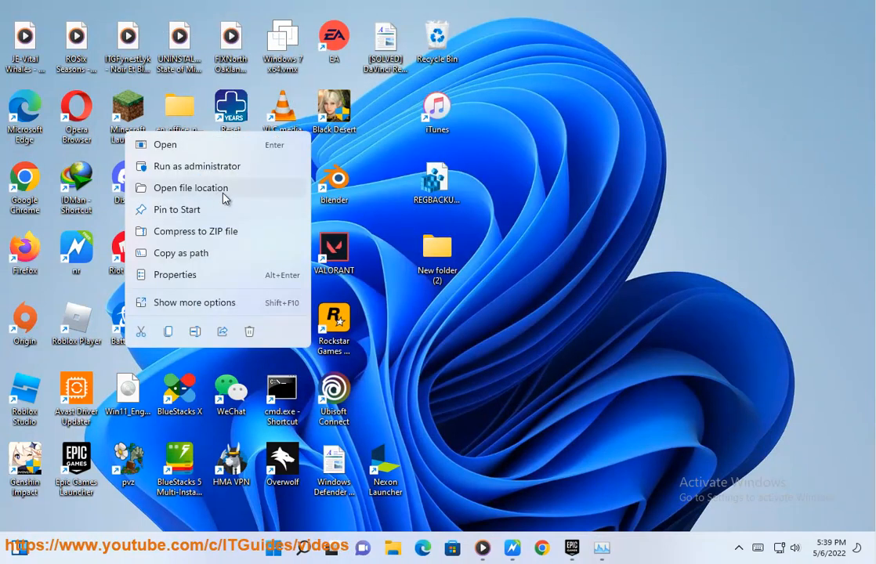
click(175, 275)
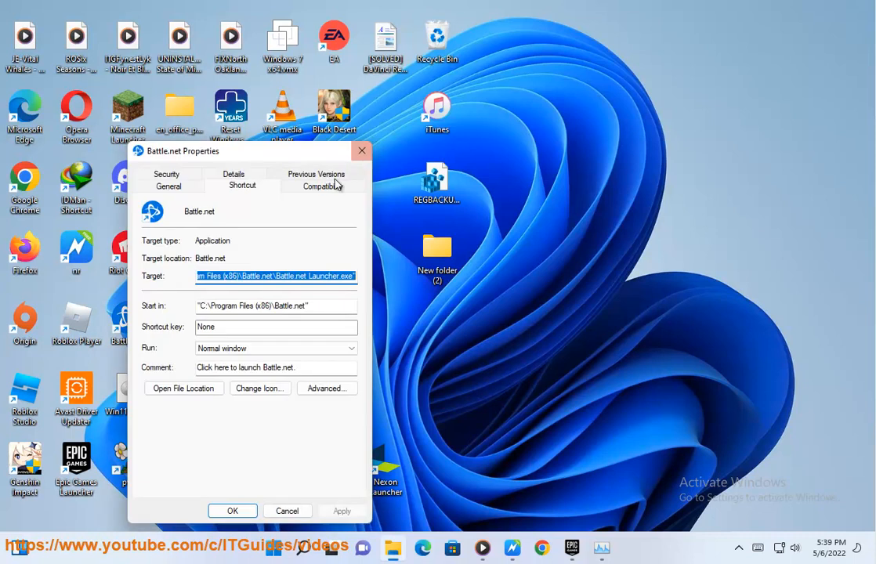
click(323, 185)
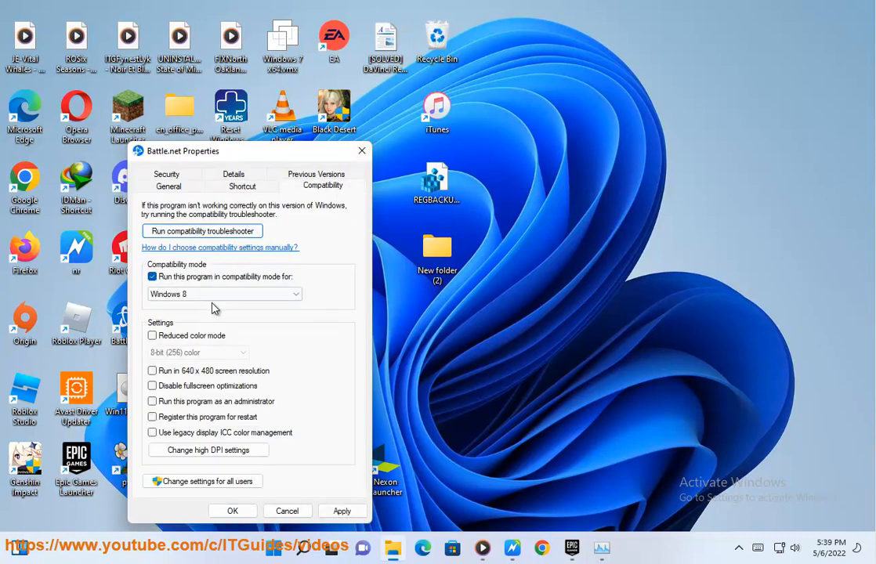
click(297, 295)
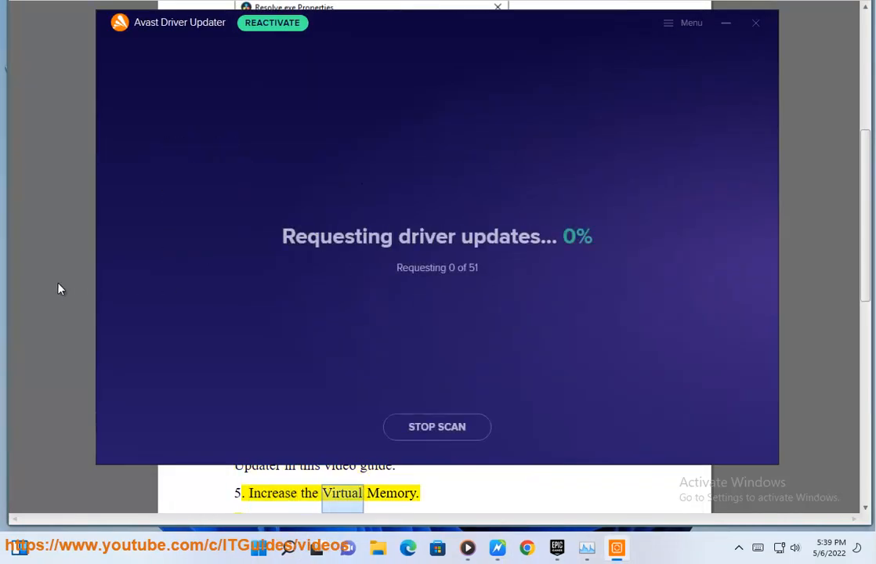
Step: Close the driver updater and view Memory usage in Task Manager's Performance section
click(756, 22)
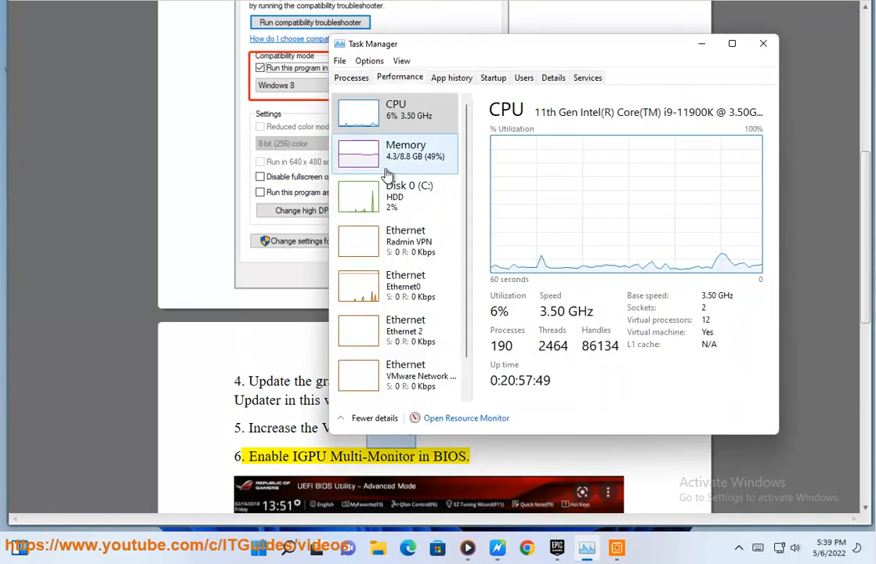
click(406, 150)
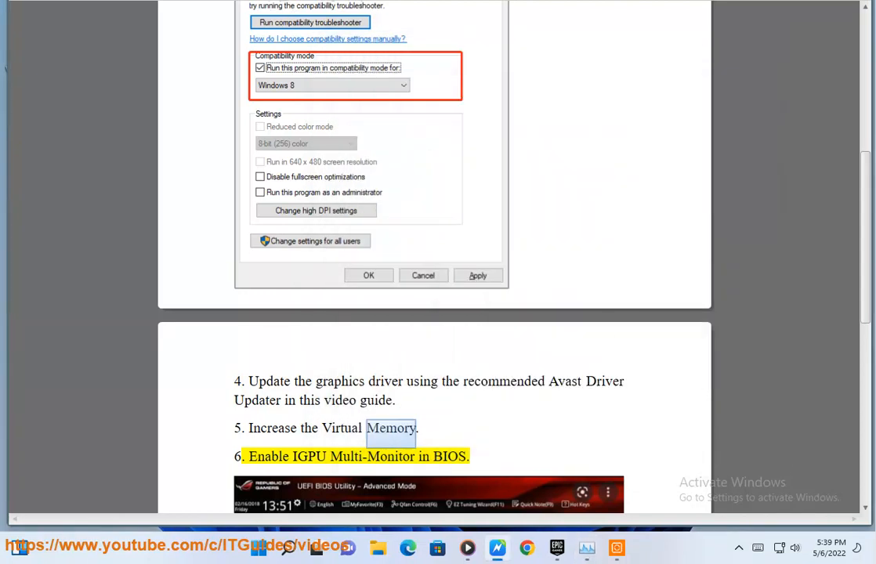
Step: Advance the guide past the BIOS step and mark step 7 on removing third-party antivirus
scroll(down, 3)
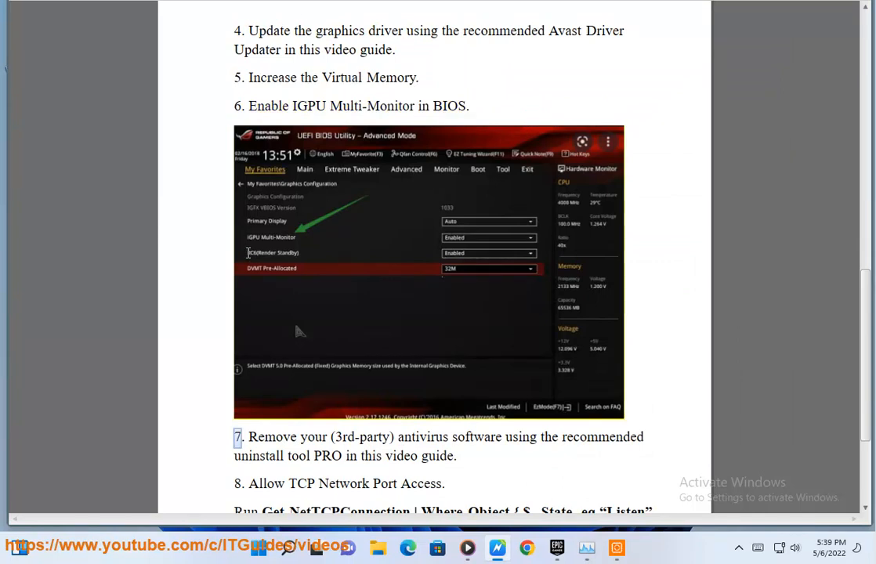
double_click(450, 107)
text(E)
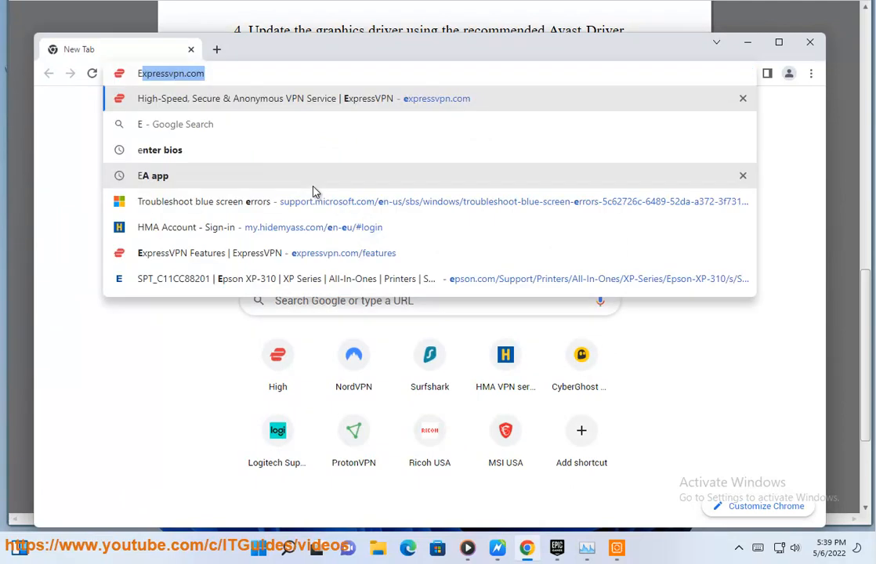
Step: Launch Windows PowerShell as administrator from Start and confirm the UAC prompt
click(159, 151)
text(PO)
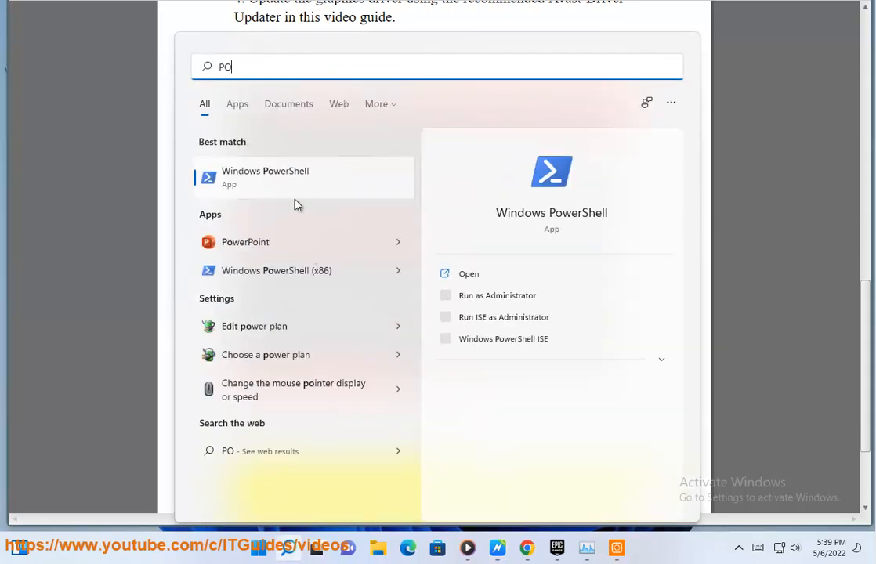
click(497, 295)
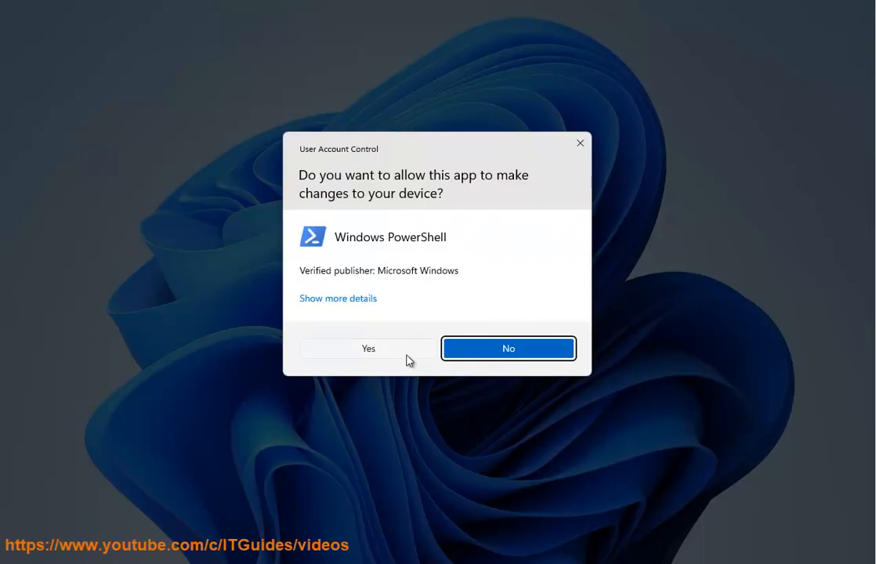
click(369, 348)
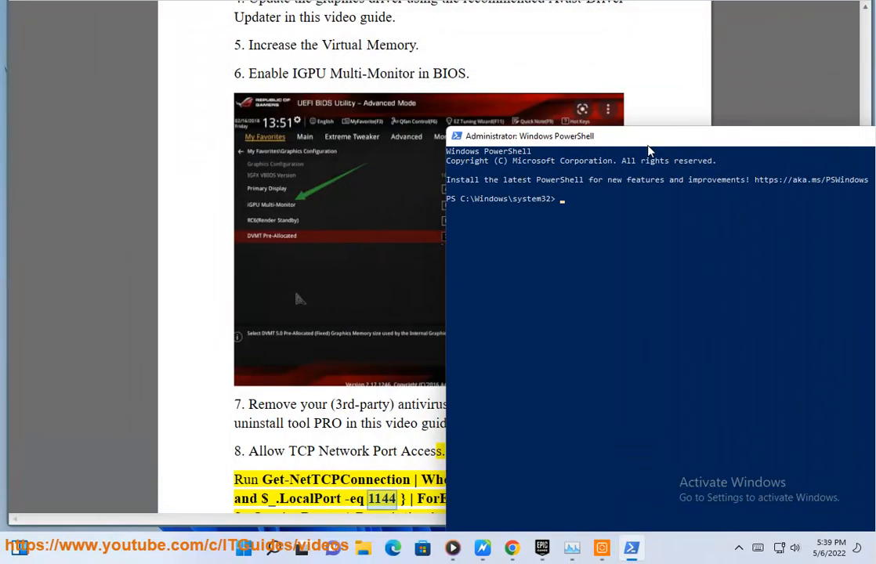
text(GE)
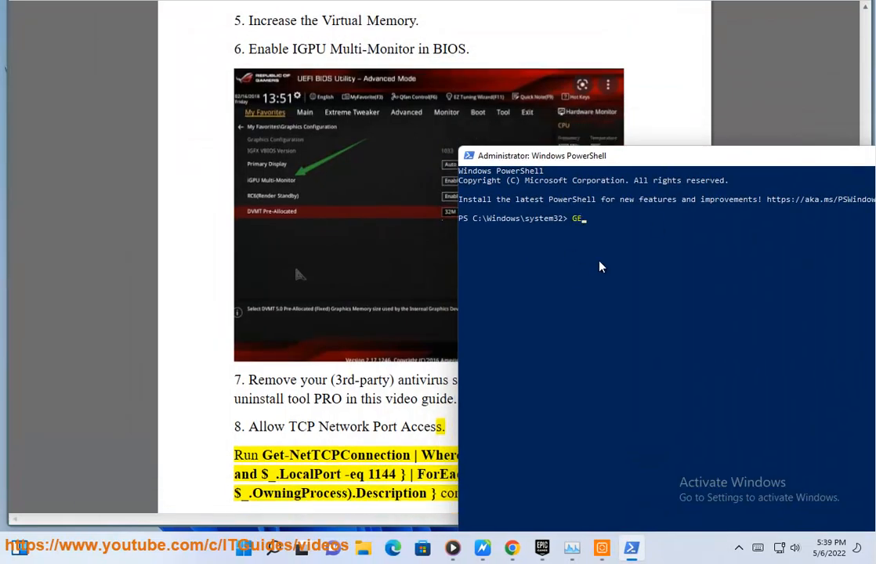